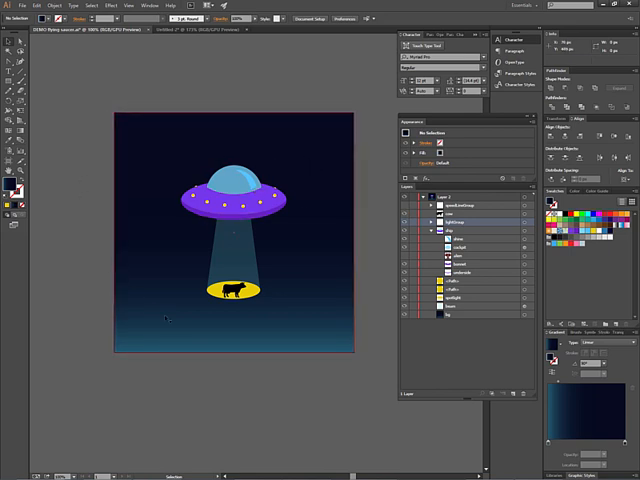
mouse_move(368, 376)
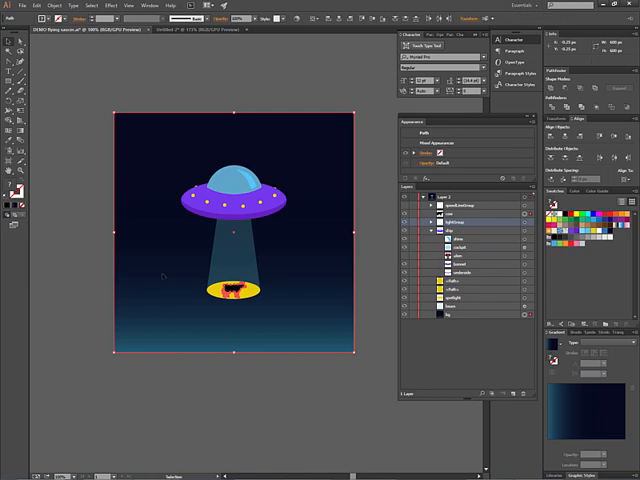
mouse_move(204, 276)
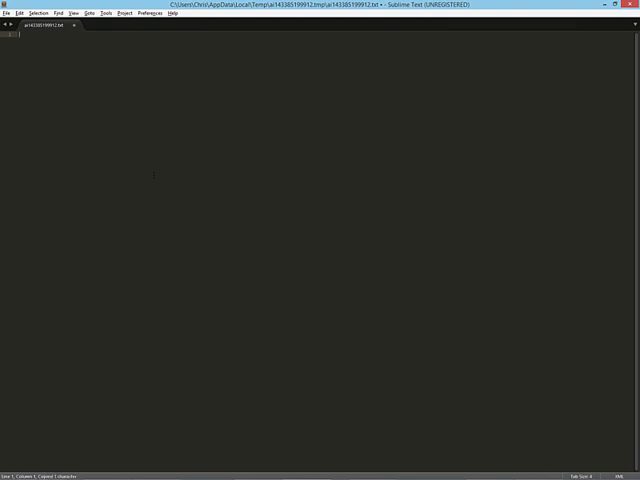
Switch windows to bring the illustration's SVG source up for copying into Sublime Text
key("alt+tab")
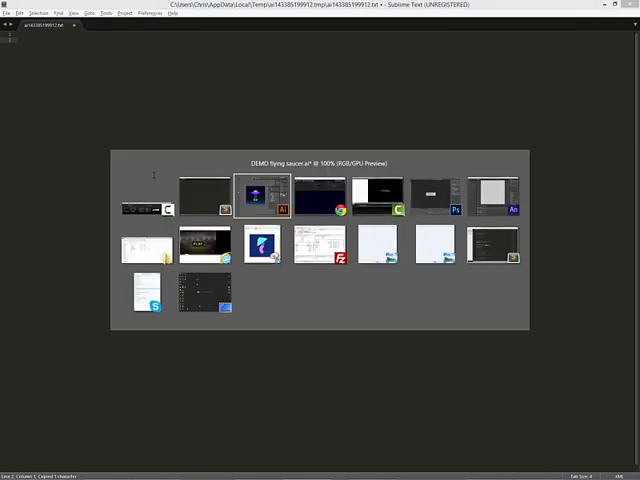
left_click(262, 192)
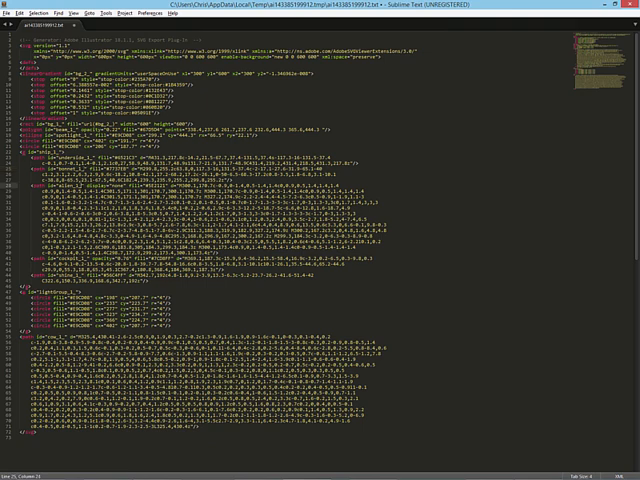
Start a find-and-replace on the SVG markup with the search term 'JumpToPage'
key("ctrl+h")
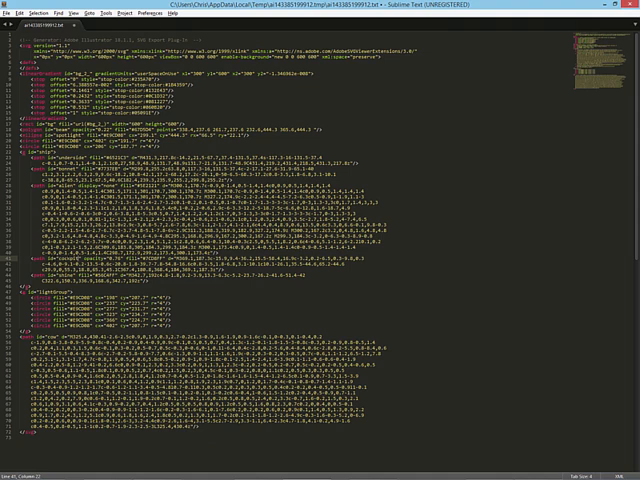
key("ctrl+h")
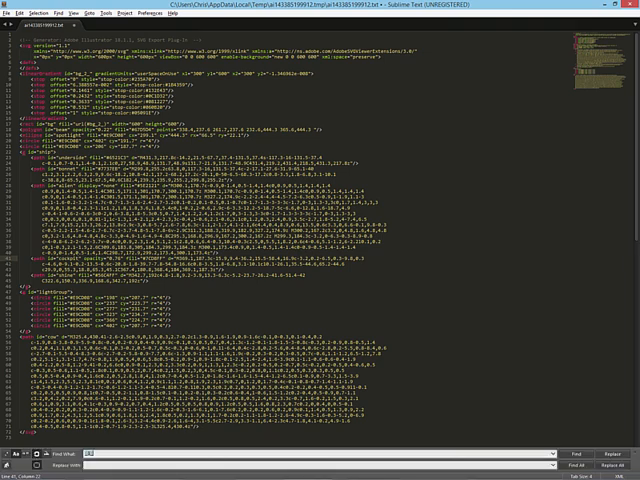
type("JumpToPage")
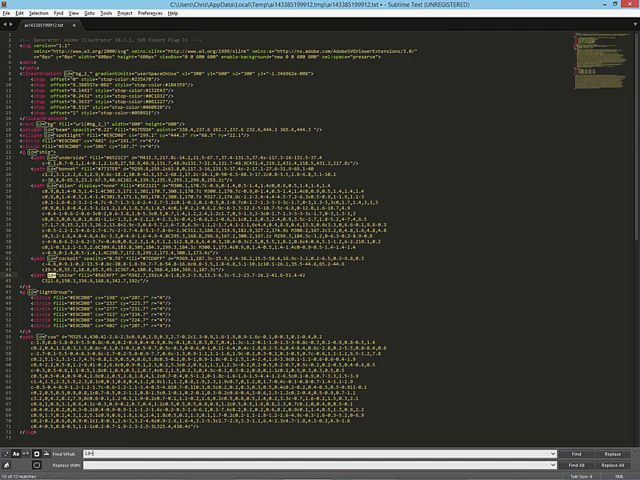
type("class=")
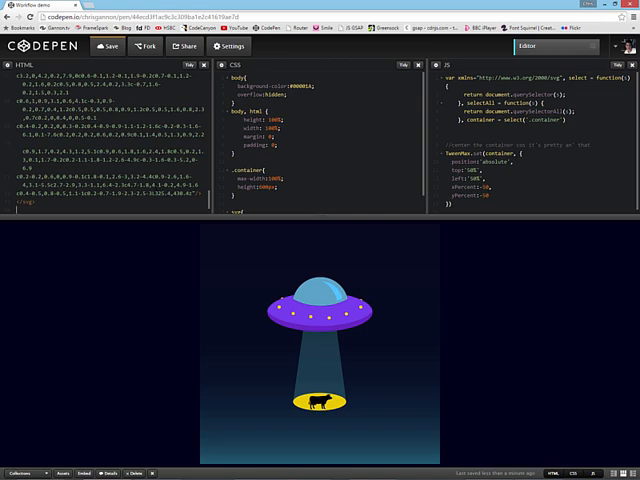
Switch to the browser window to preview the UFO-and-cow SVG in the CodePen pen
key("alt+tab")
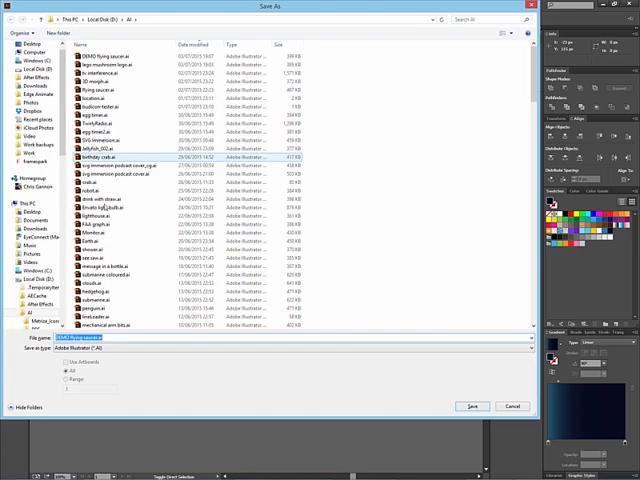
Save the artwork as an SVG into the other project folder
left_click(540, 348)
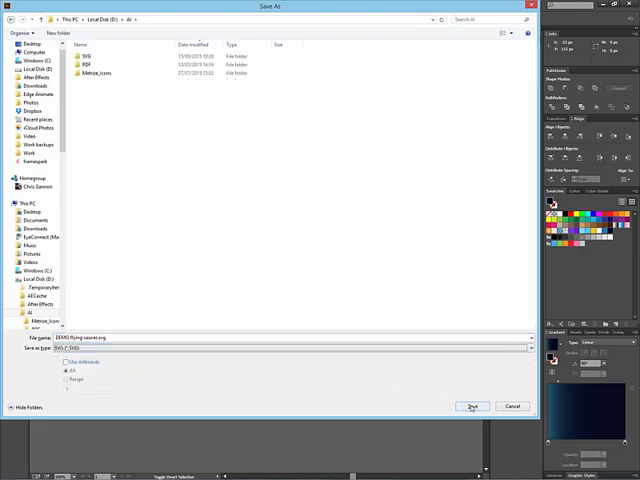
left_click(472, 404)
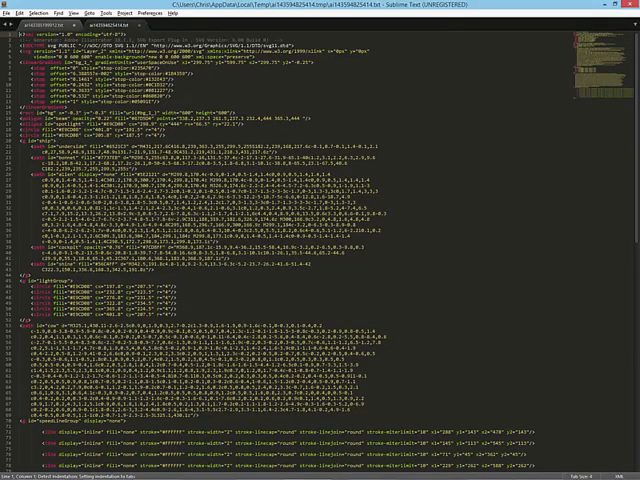
Select the whole SVG code of the new file and switch over to CodePen
scroll("down", 3)
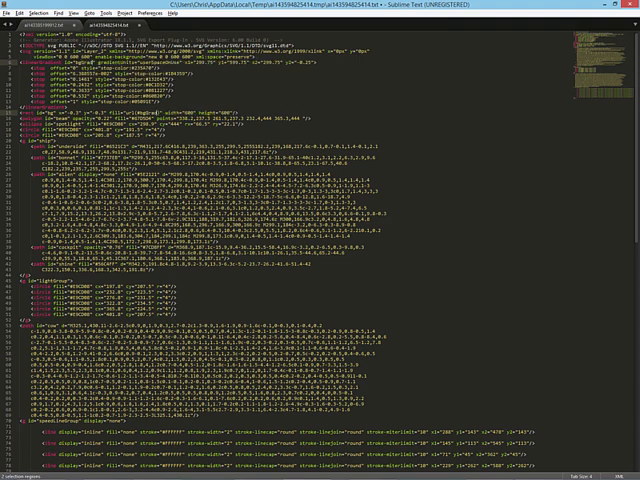
key("ctrl+h")
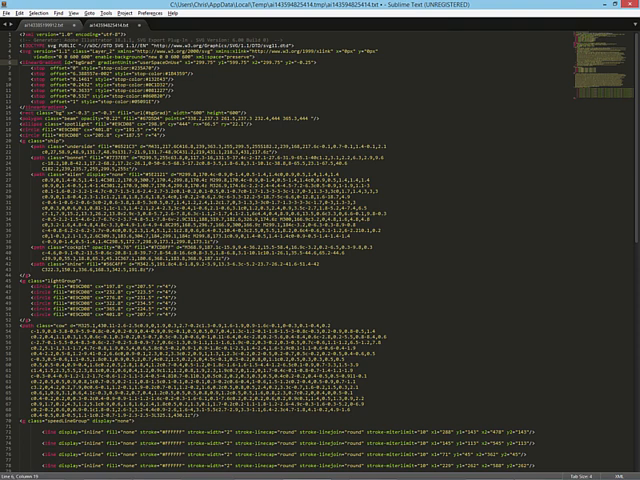
key("ctrl+a")
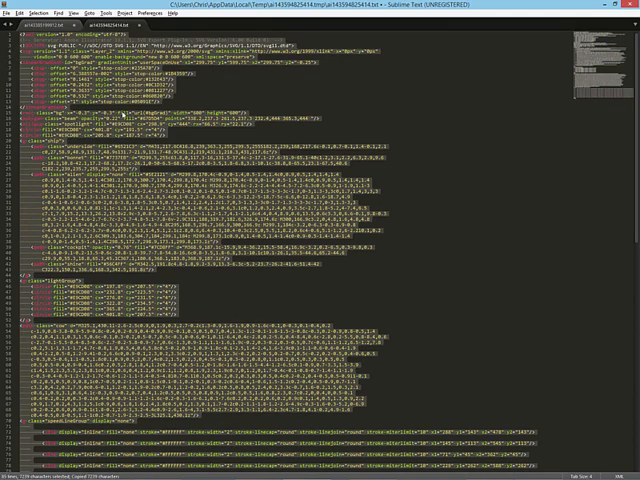
key("alt+tab")
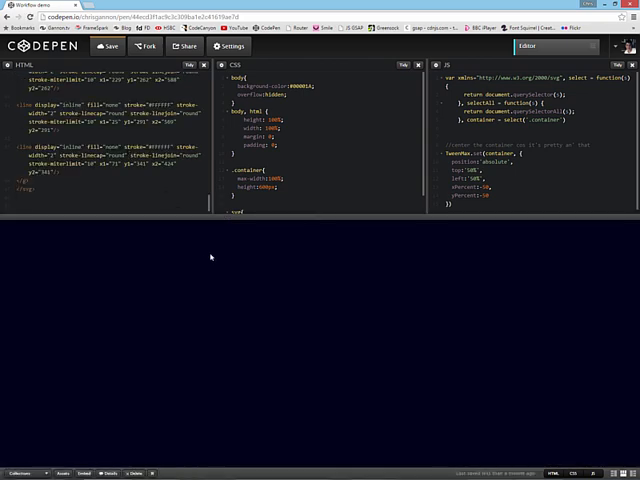
mouse_move(220, 240)
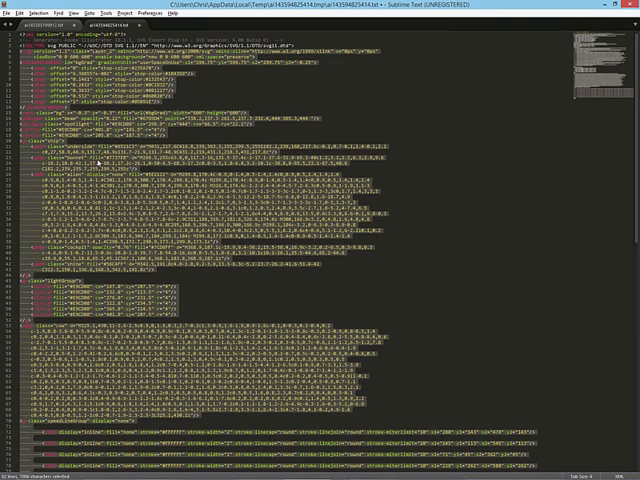
Review the SVG markup in Sublime Text, then switch toward the CodePen browser window
scroll("down", 3)
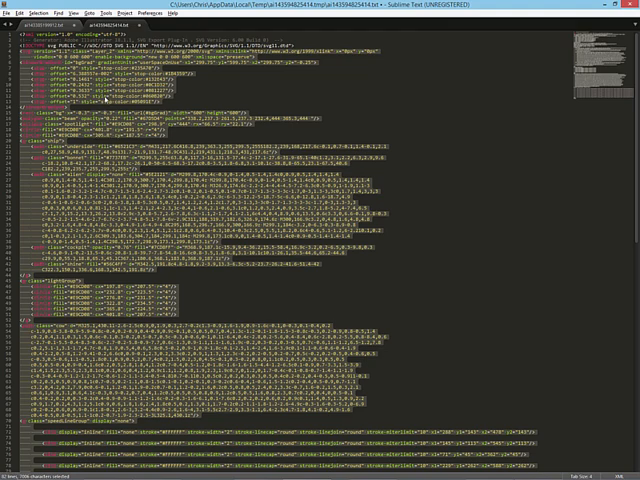
key("alt+tab")
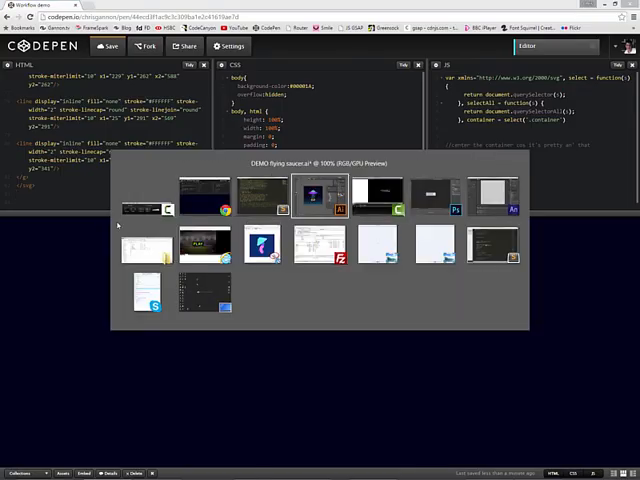
Bring the Illustrator UFO-and-cow artwork with its layers to the front
left_click(316, 192)
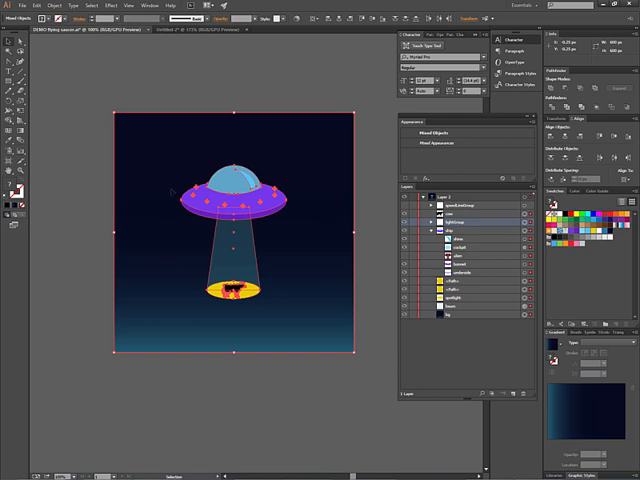
mouse_move(98, 162)
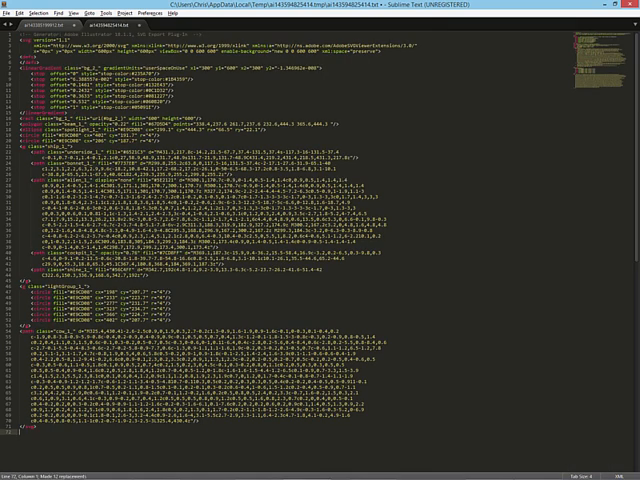
Copy the whole SVG code so it can be pasted into CodePen's HTML pane
key("ctrl+h")
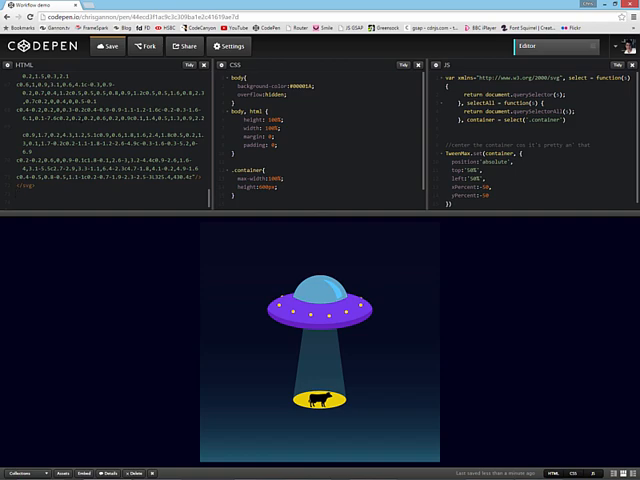
key("alt+tab")
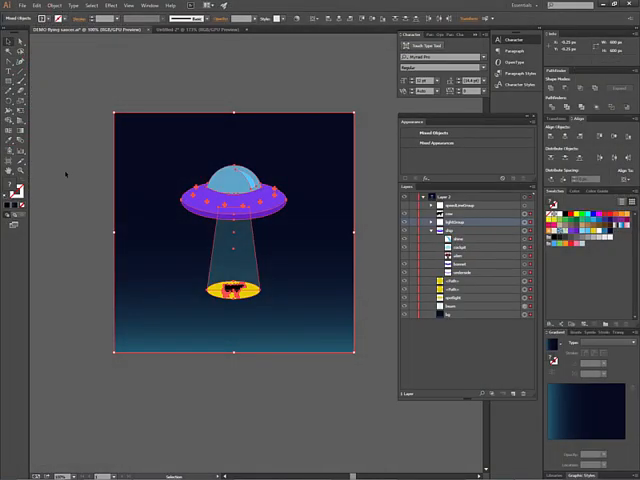
key("alt+tab")
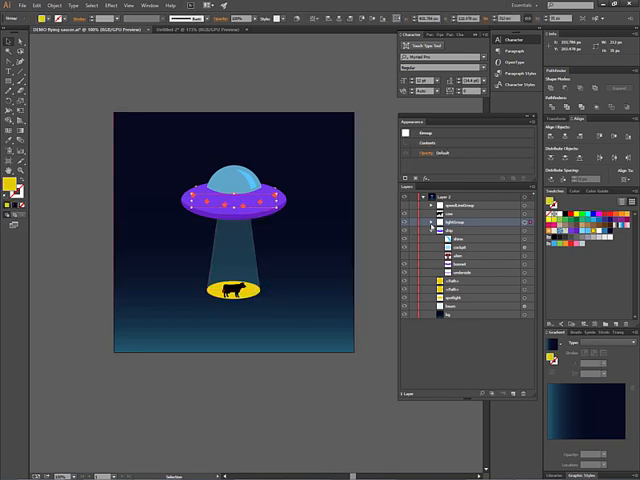
left_click(432, 222)
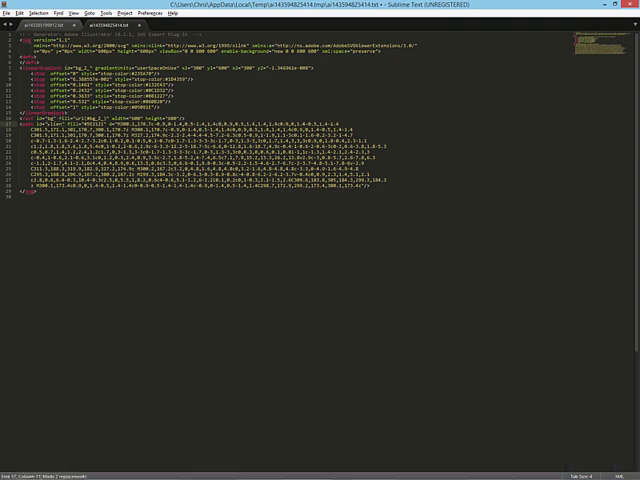
key("ctrl+h")
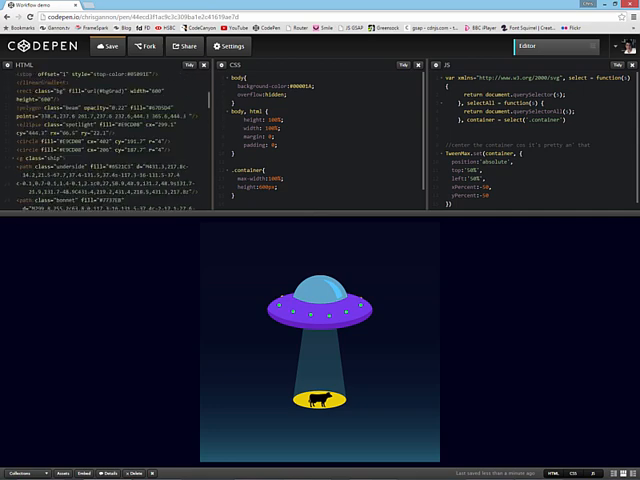
scroll("down", 3)
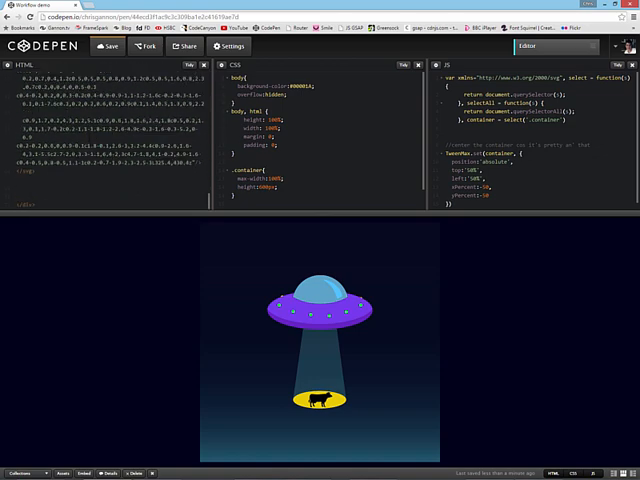
scroll("down", 3)
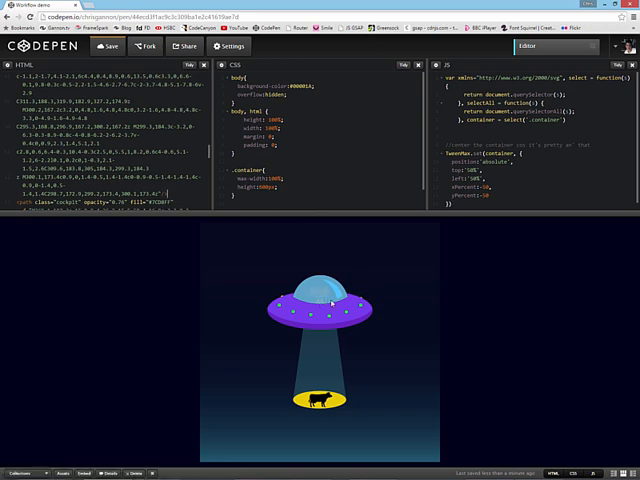
mouse_move(232, 242)
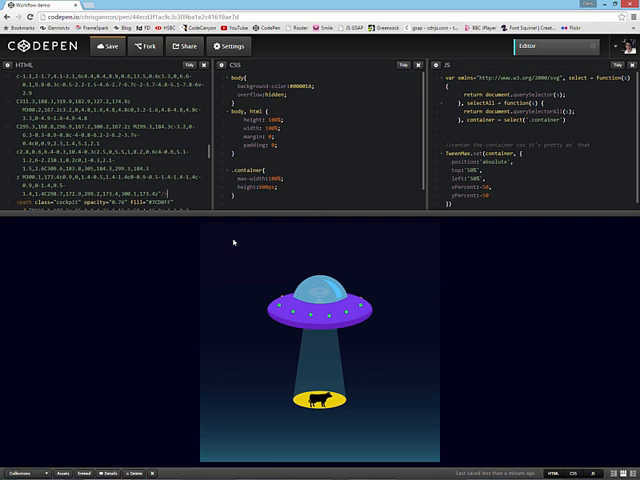
scroll("down", 3)
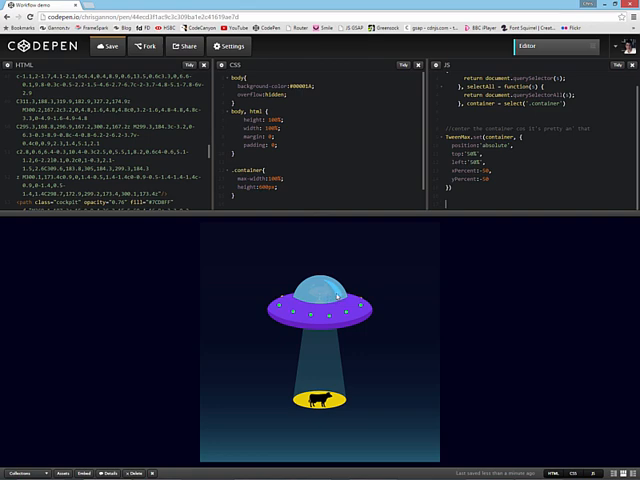
mouse_move(330, 300)
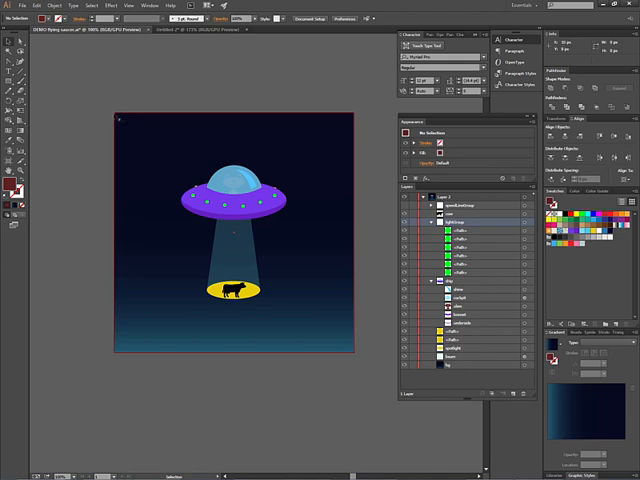
mouse_move(172, 164)
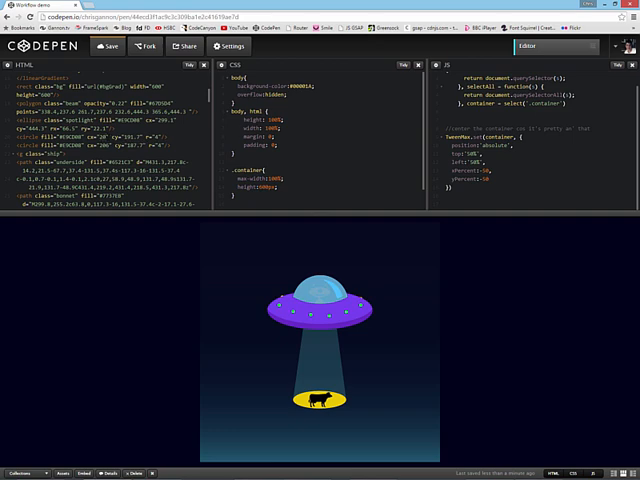
mouse_move(312, 270)
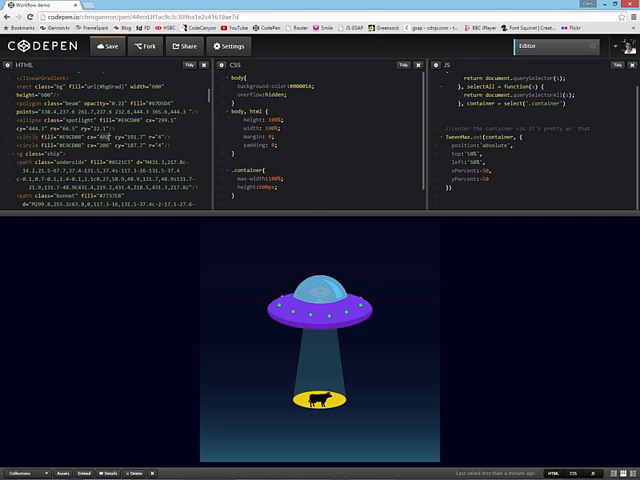
scroll("down", 3)
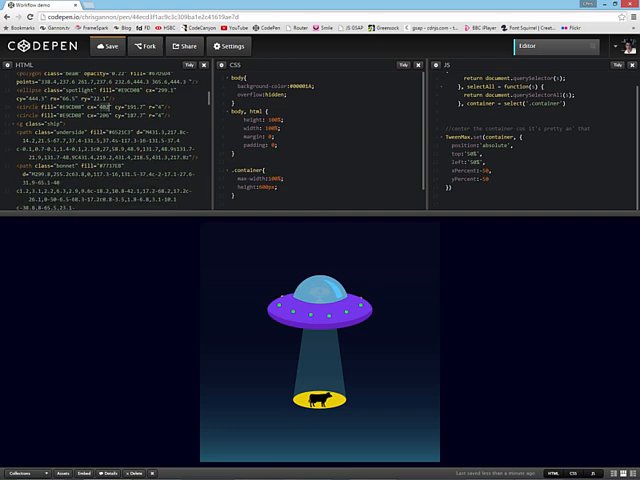
scroll("down", 3)
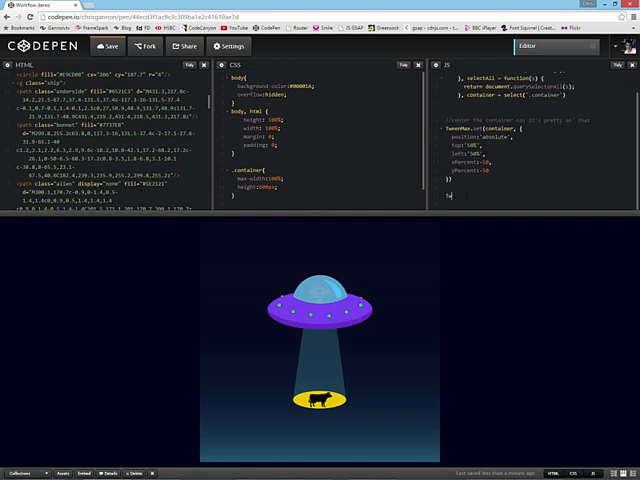
Write a TweenMax tween on '.alien' with a 3-second duration and empty properties
type("TweenMax.to('#")
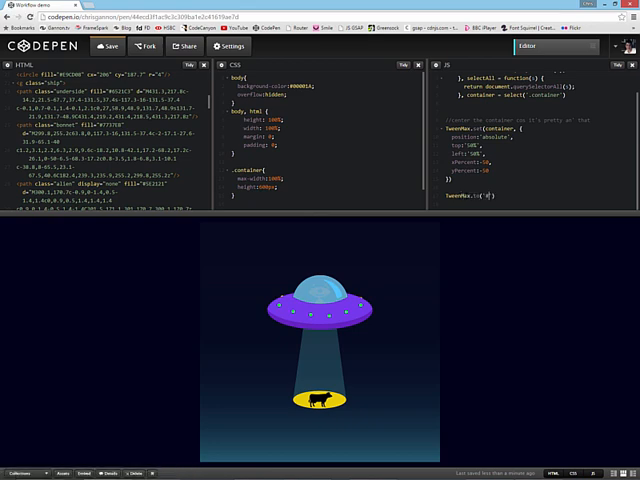
type(".alien")
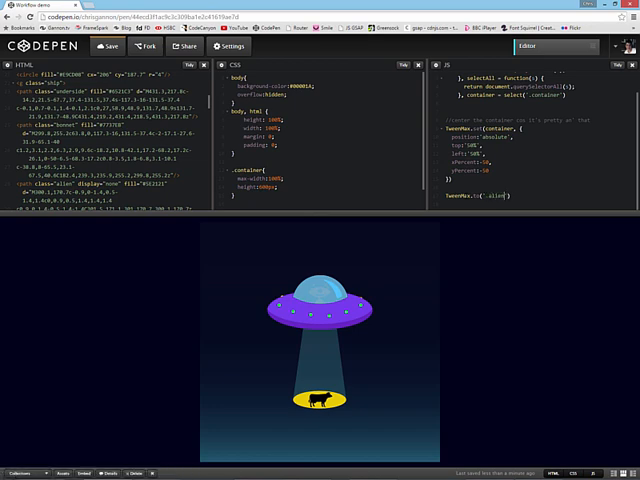
type(", 3, {}")
type("x:50")
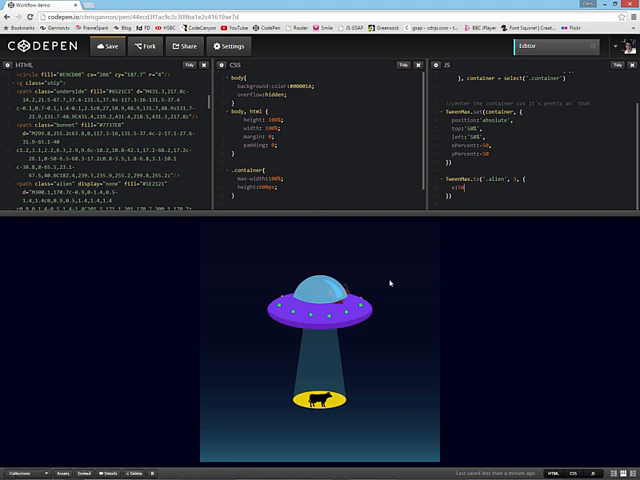
mouse_move(416, 240)
type("'-=100'")
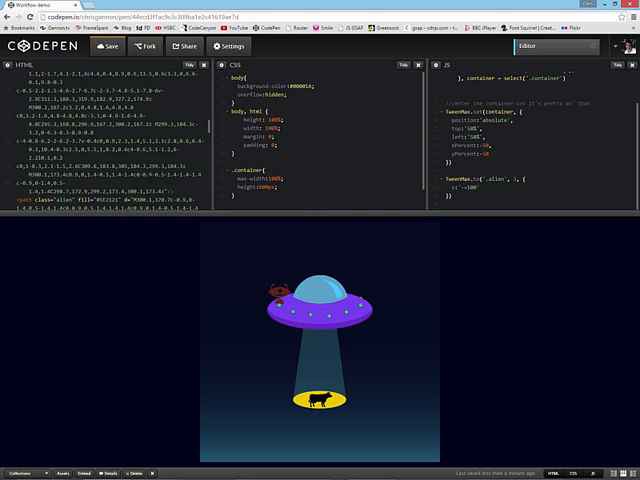
scroll("down", 3)
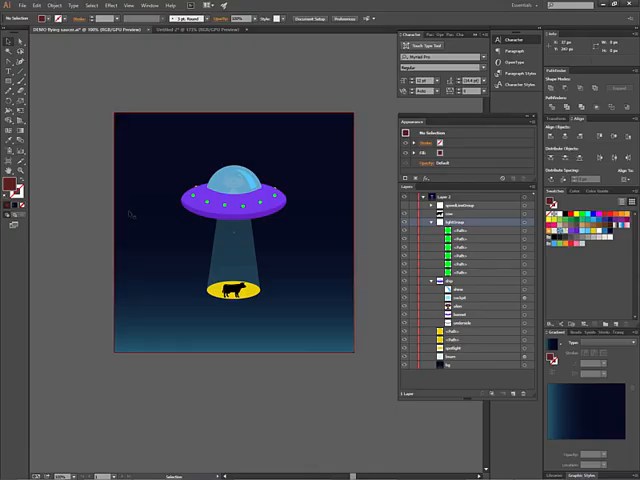
Create a new Illustrator document with a square and choose a cyan fill colour for it
left_click(22, 6)
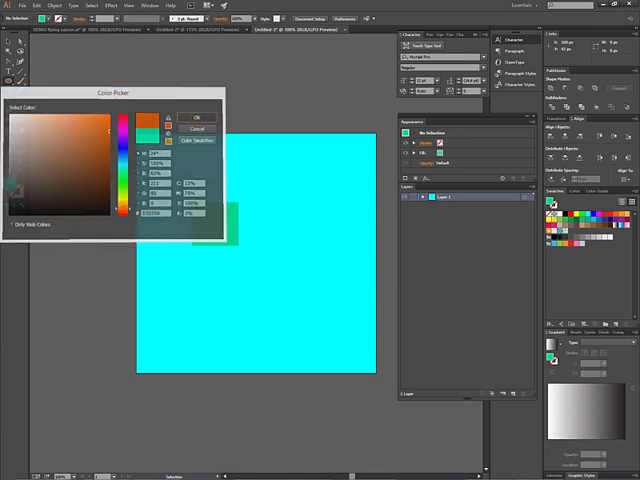
left_click(200, 116)
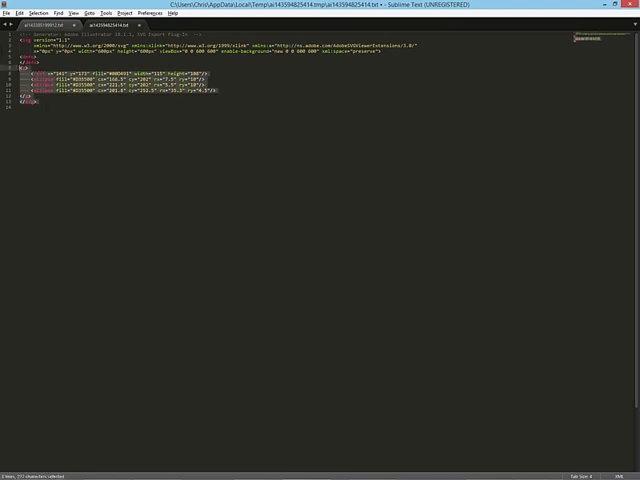
Switch from Sublime Text back to CodePen carrying the copied SVG shape markup
key("alt+tab")
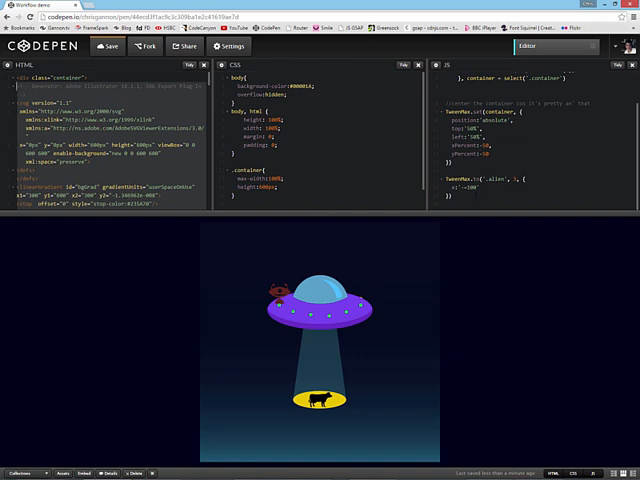
Scroll the HTML pane to review the pasted rectangle shapes of the short SVG
scroll("down", 3)
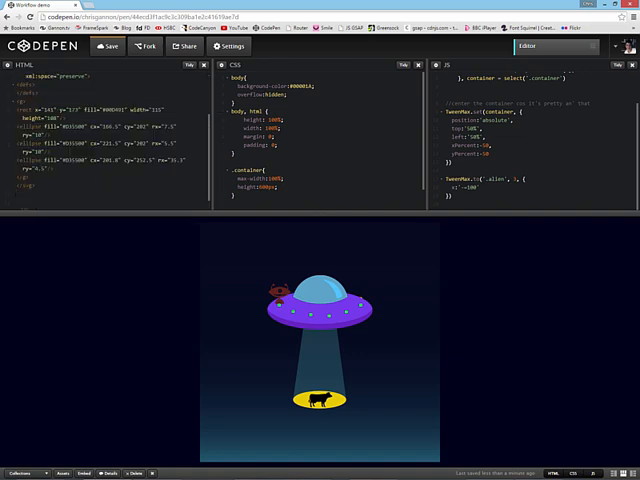